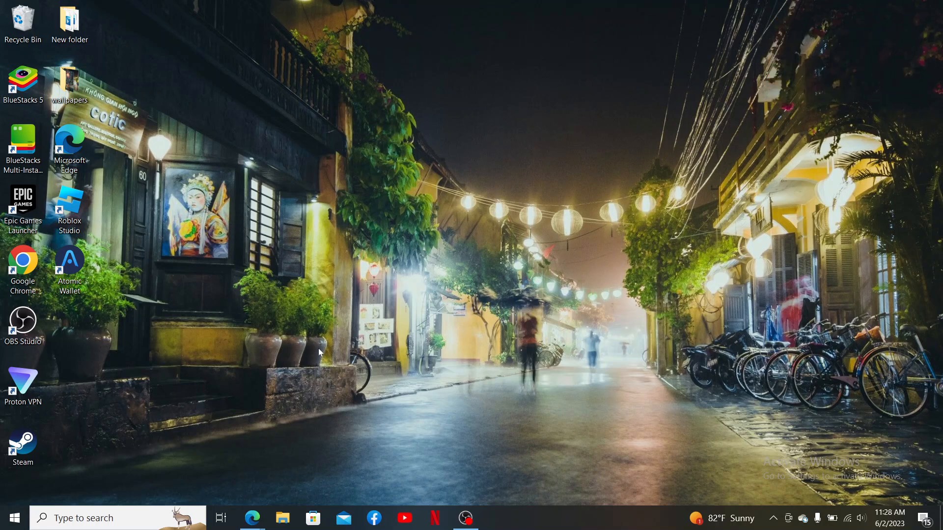
{"action": "mouse_move", "coordinate": [280, 471]}
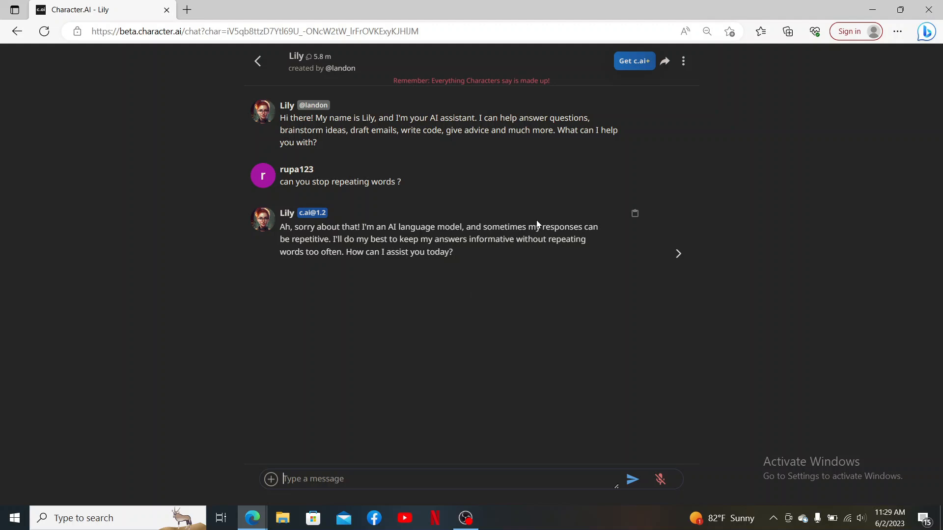
{"action": "mouse_move", "coordinate": [305, 274]}
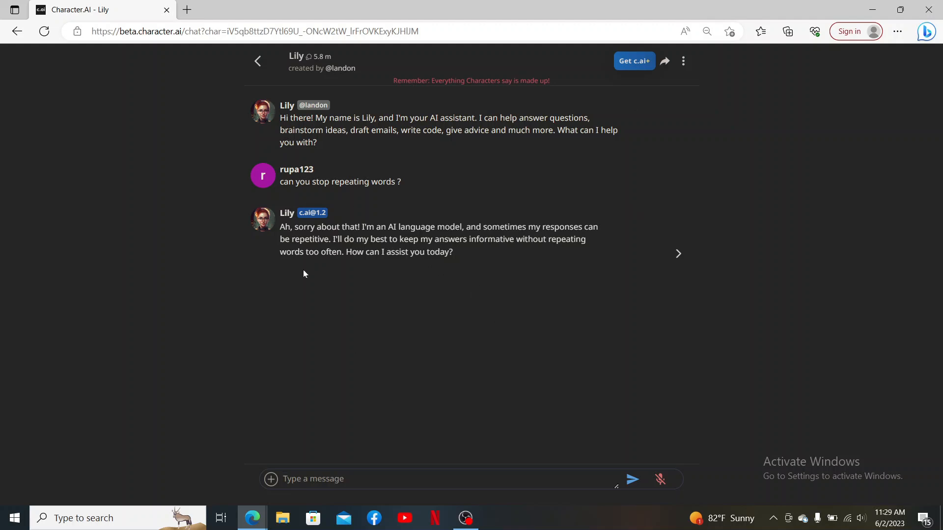
Step: Return to the home page and reopen the Lily chat
{"action": "left_click", "coordinate": [258, 61]}
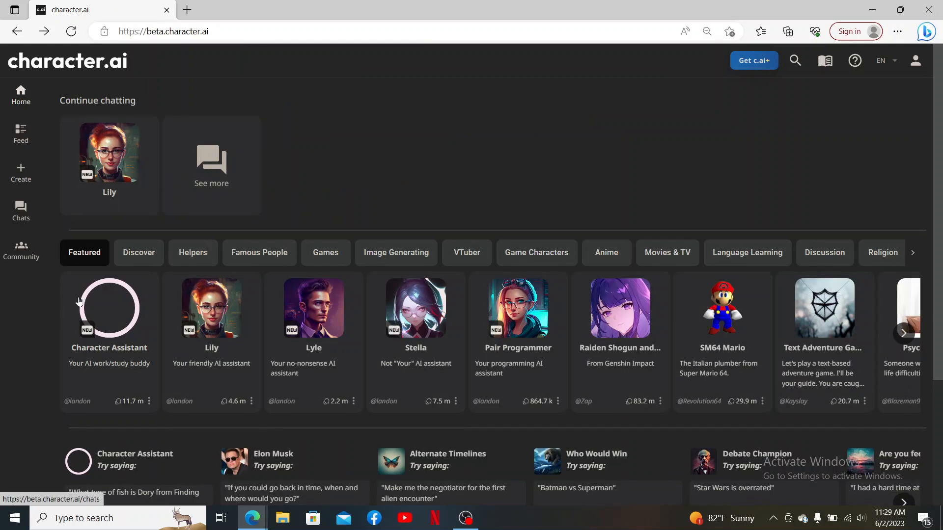
{"action": "left_click", "coordinate": [109, 153]}
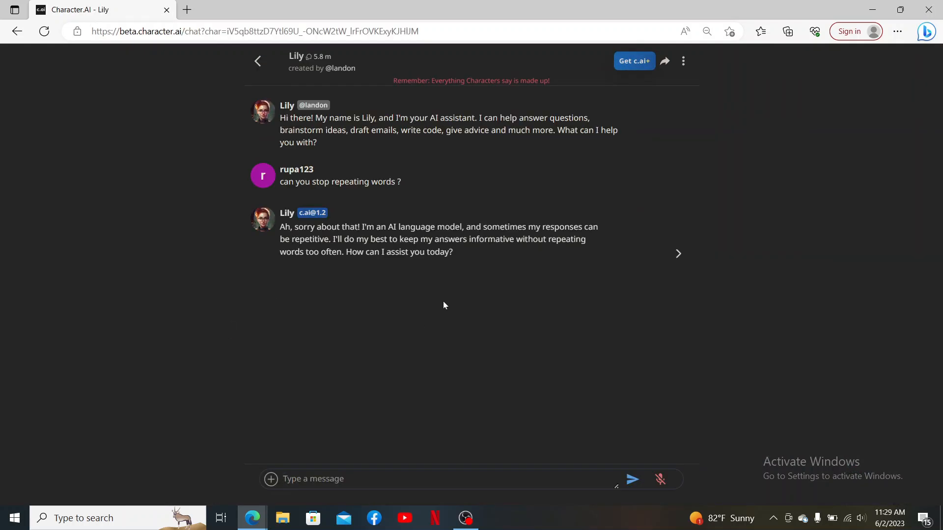
{"action": "mouse_move", "coordinate": [529, 172]}
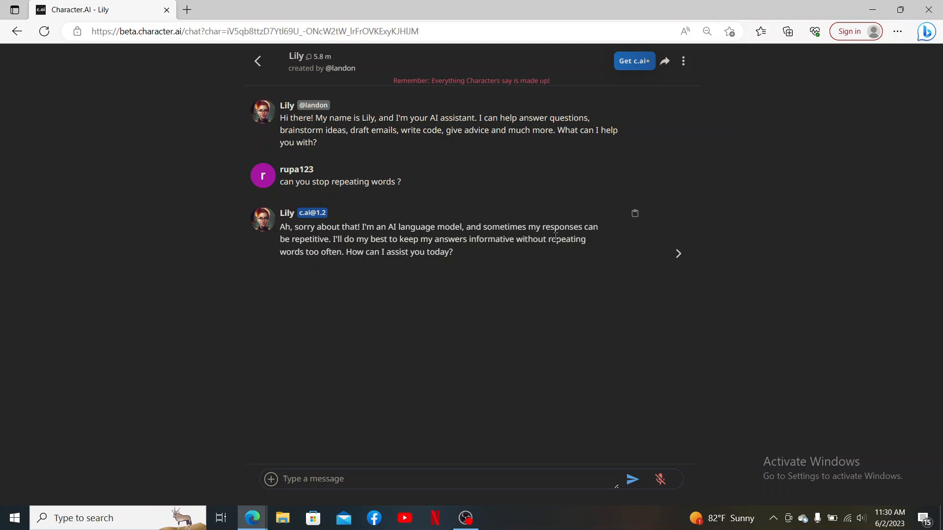
{"action": "mouse_move", "coordinate": [452, 285]}
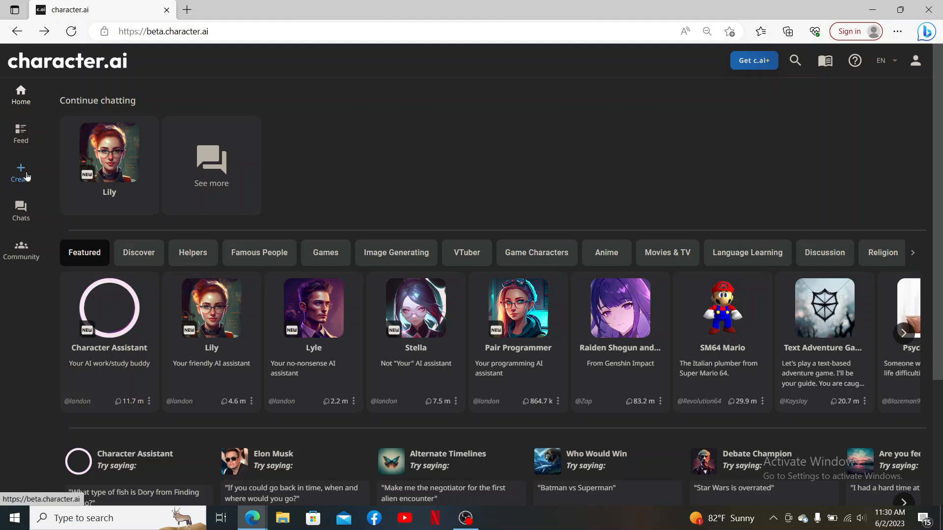
Step: Start a new character from the sidebar Create menu, revealing the blank character form
{"action": "left_click", "coordinate": [20, 169]}
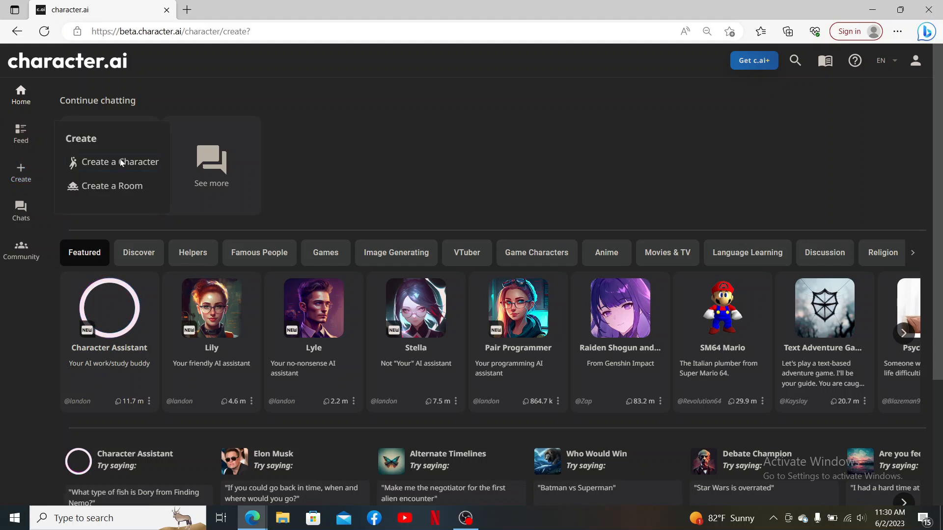
{"action": "left_click", "coordinate": [119, 162]}
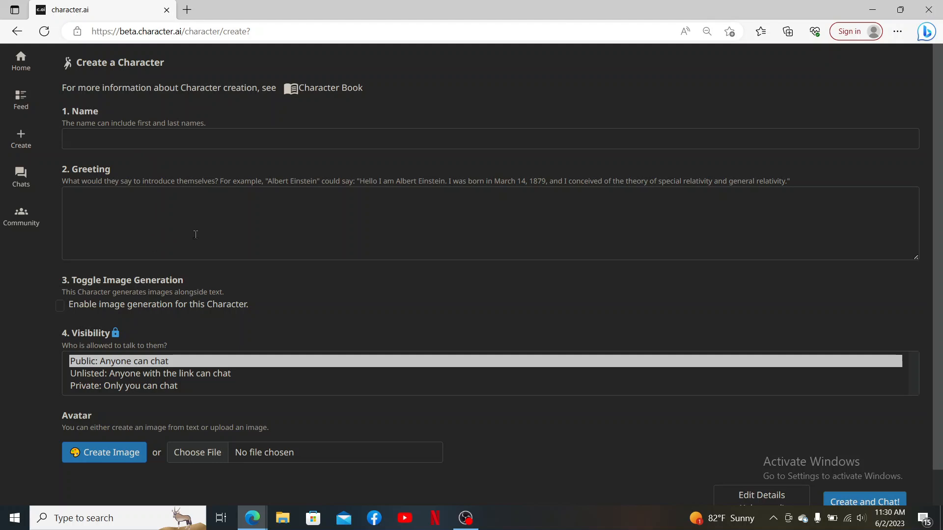
{"action": "scroll", "scroll_direction": "down", "scroll_amount": 3}
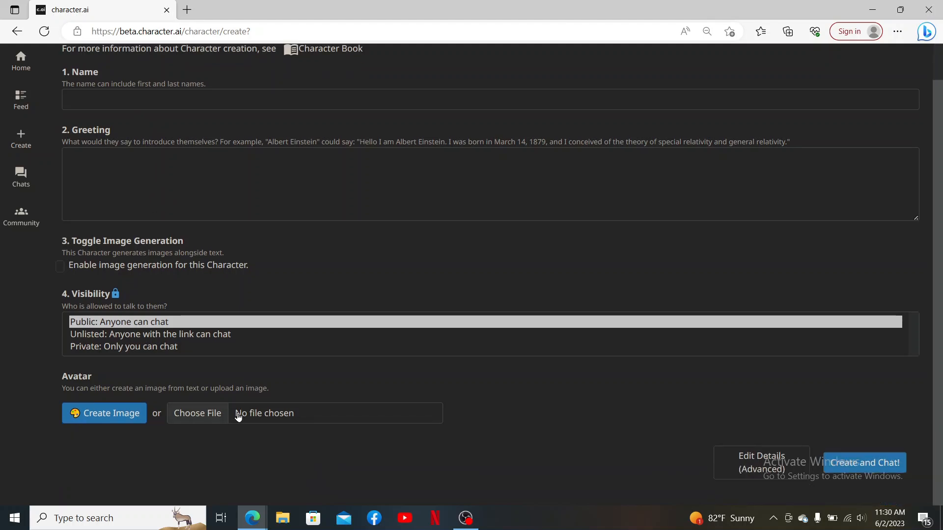
Step: Enter neena's greeting 'hi iam neena. your very own friend...', enable image generation, and set visibility to Private
{"action": "type", "text": "hi iam neena. your very own friend. Iam here to help you with almost anything you want."}
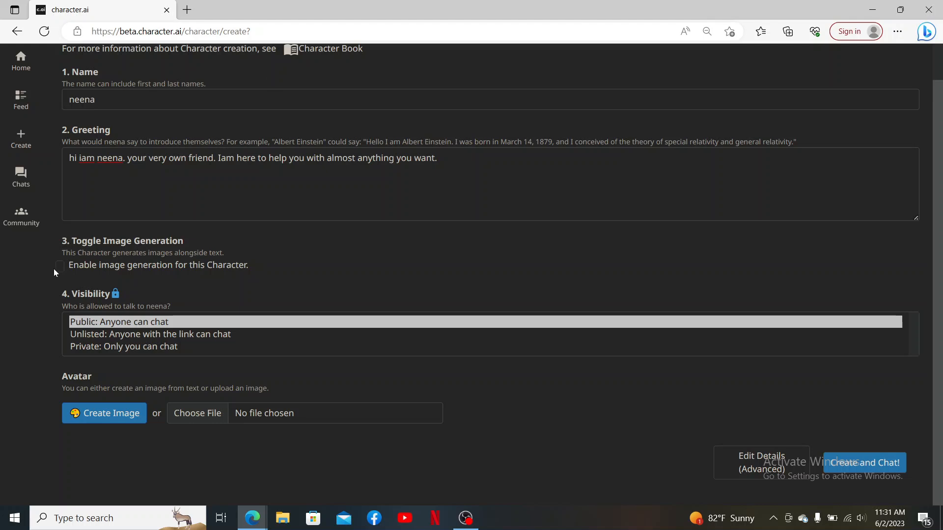
{"action": "left_click", "coordinate": [60, 266]}
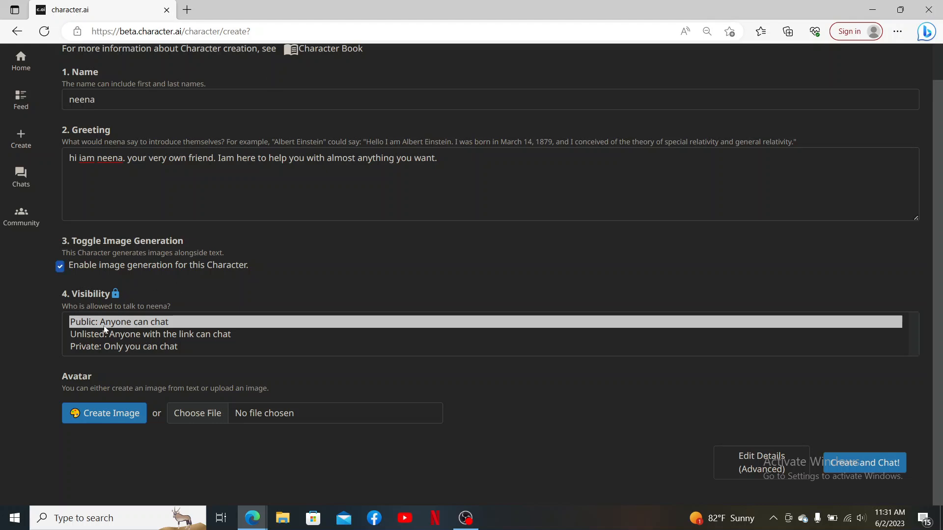
{"action": "left_click", "coordinate": [123, 346]}
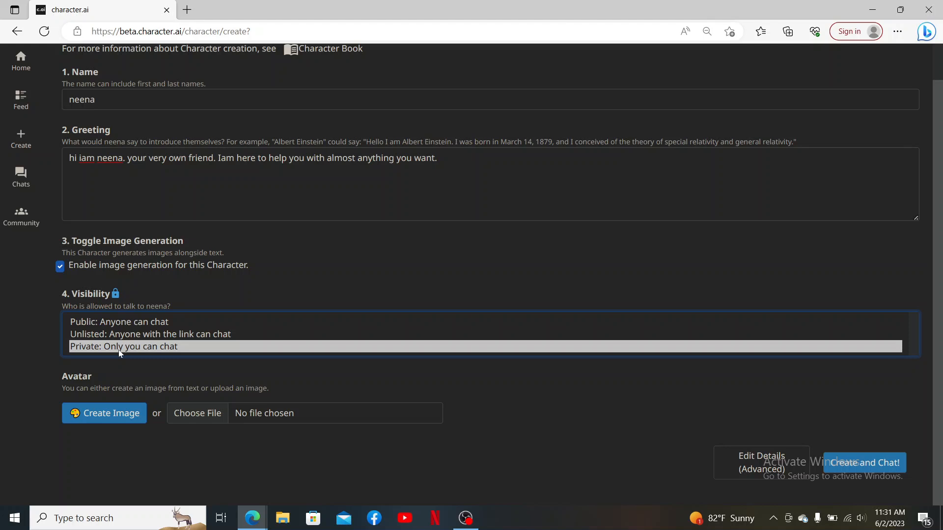
{"action": "mouse_move", "coordinate": [163, 352]}
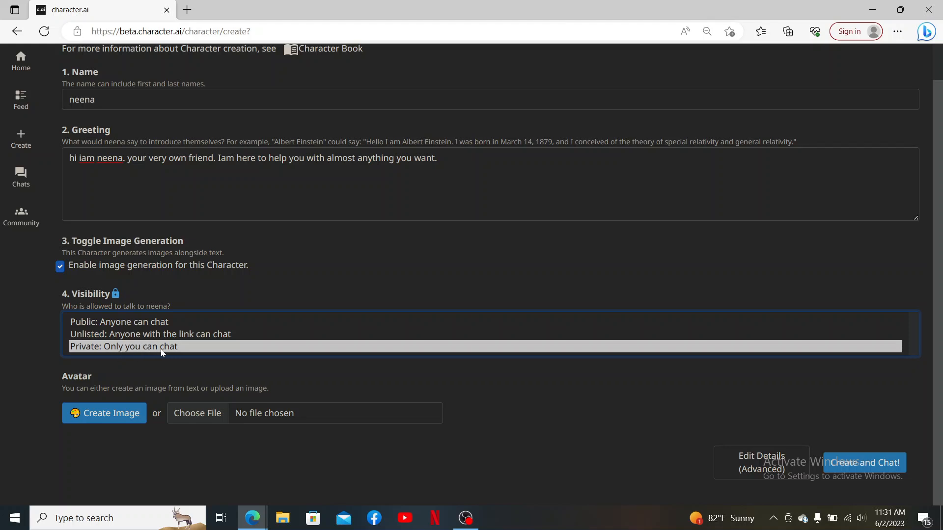
{"action": "mouse_move", "coordinate": [245, 427]}
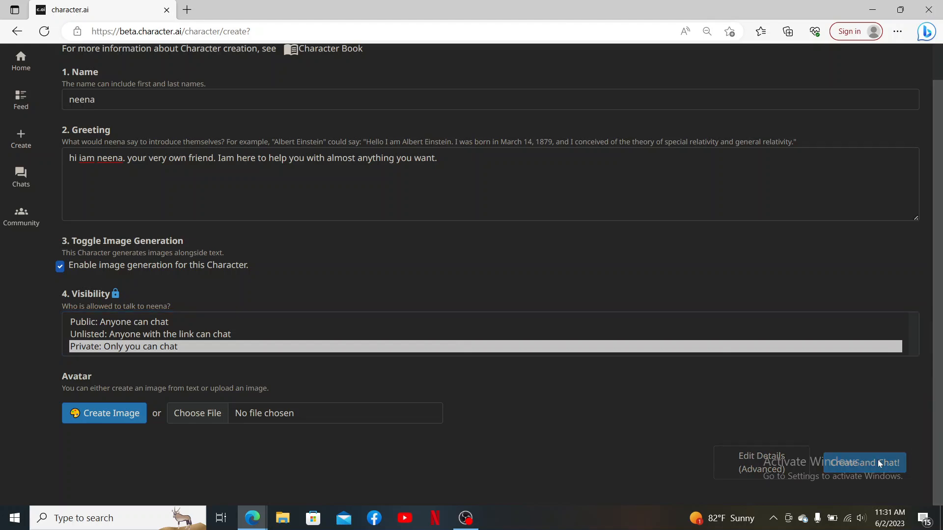
Step: Create the neena character and land in its private chat showing the greeting
{"action": "left_click", "coordinate": [864, 463]}
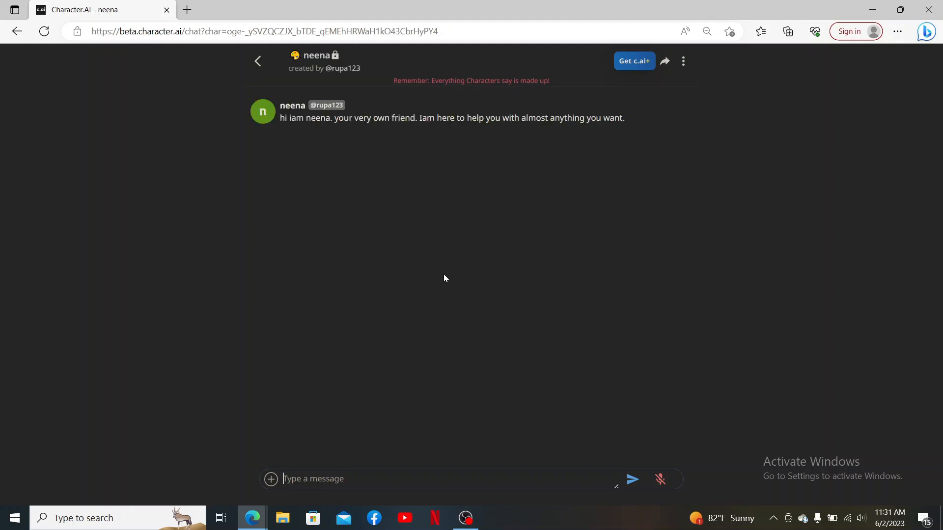
{"action": "mouse_move", "coordinate": [284, 171]}
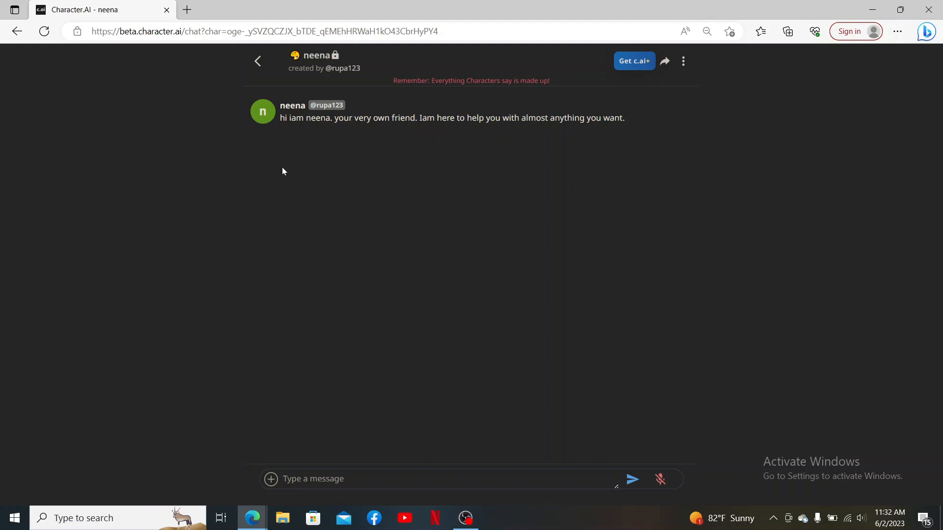
{"action": "mouse_move", "coordinate": [249, 222]}
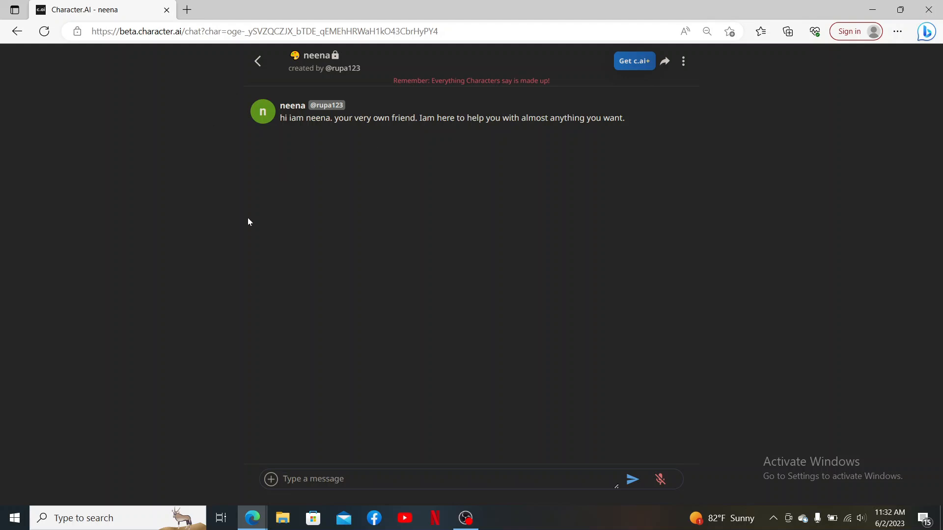
Step: Go back to the home page, where neena now appears beside Lily in recent chats
{"action": "left_click", "coordinate": [258, 61]}
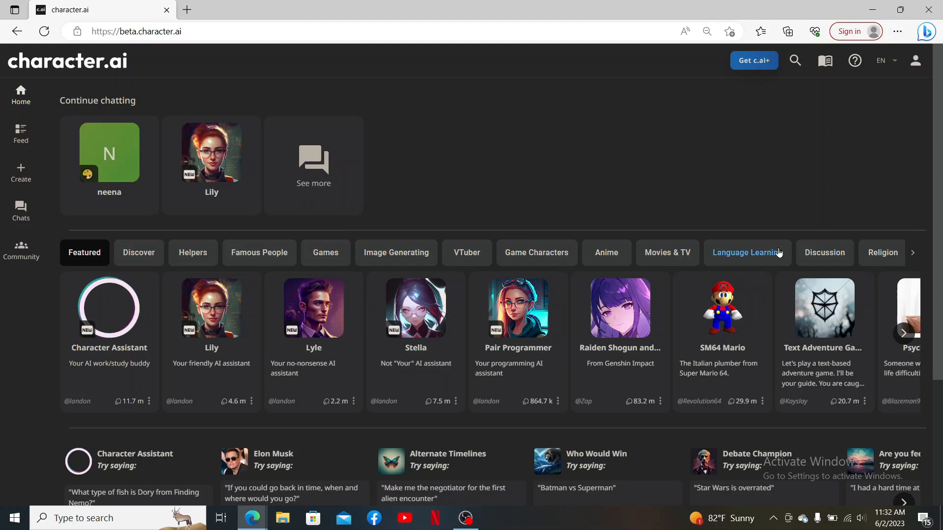
{"action": "mouse_move", "coordinate": [852, 158]}
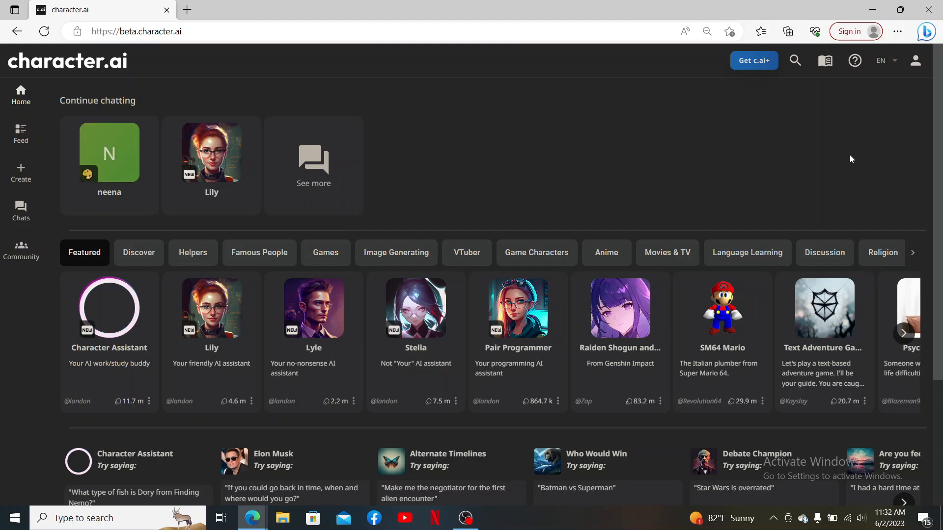